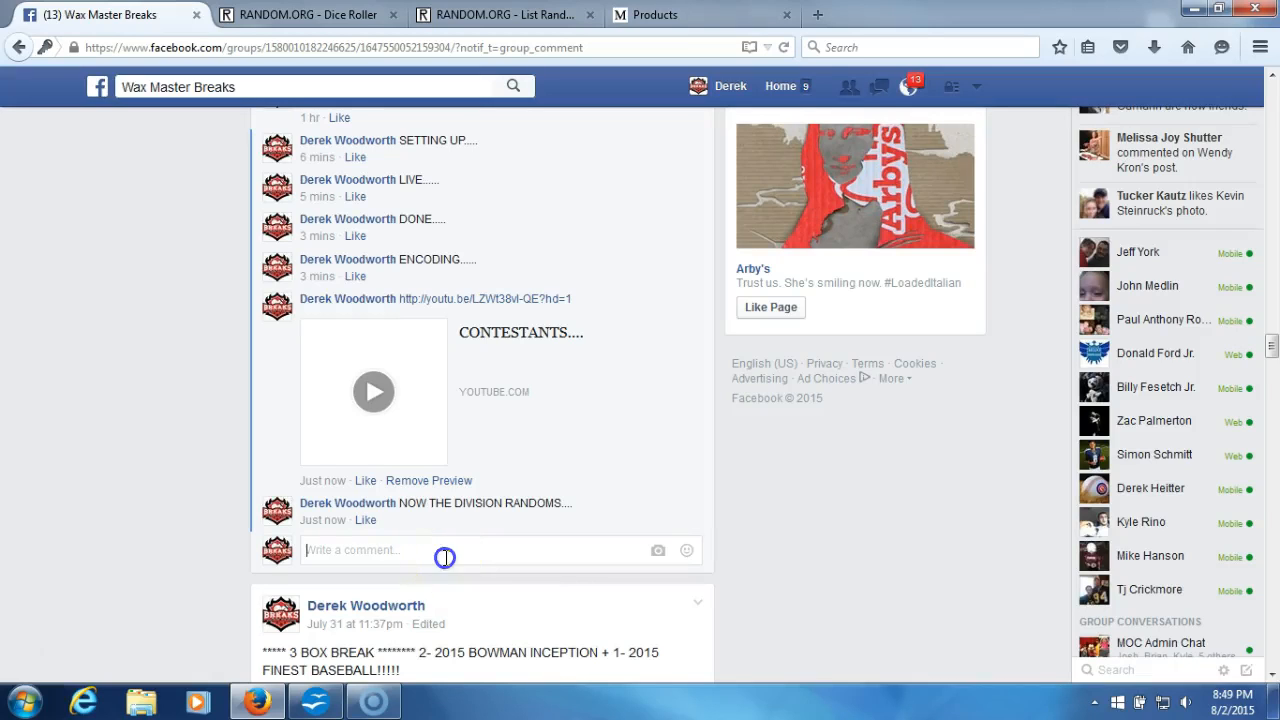
Comment 'LIVE.' in the Facebook group, then roll two dice on RANDOM.ORG (three and one)
type("LIVE.")
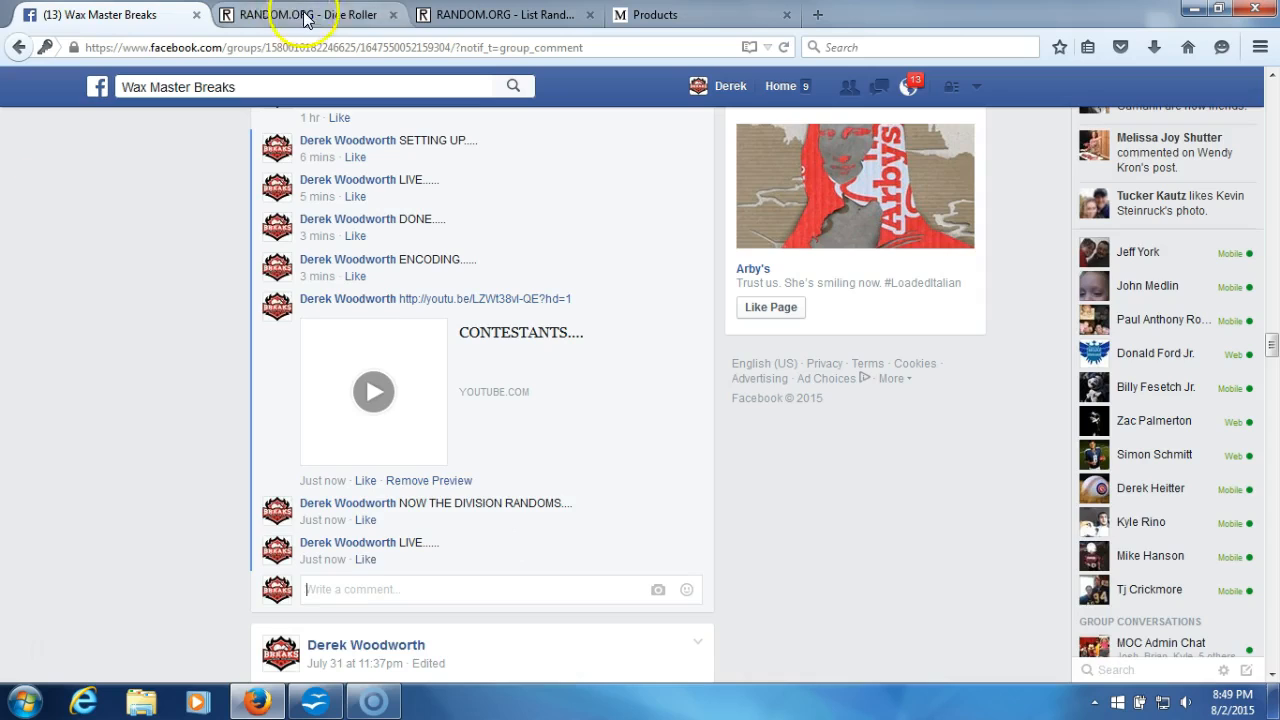
left_click(295, 14)
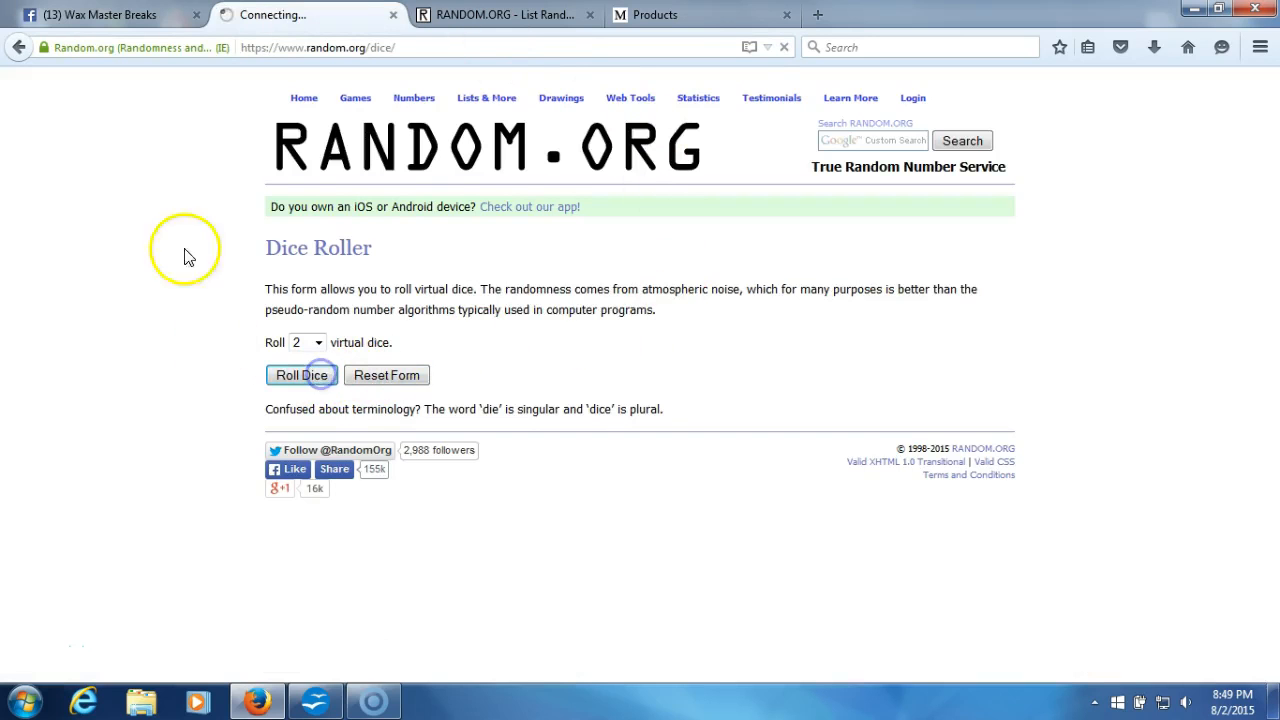
left_click(301, 374)
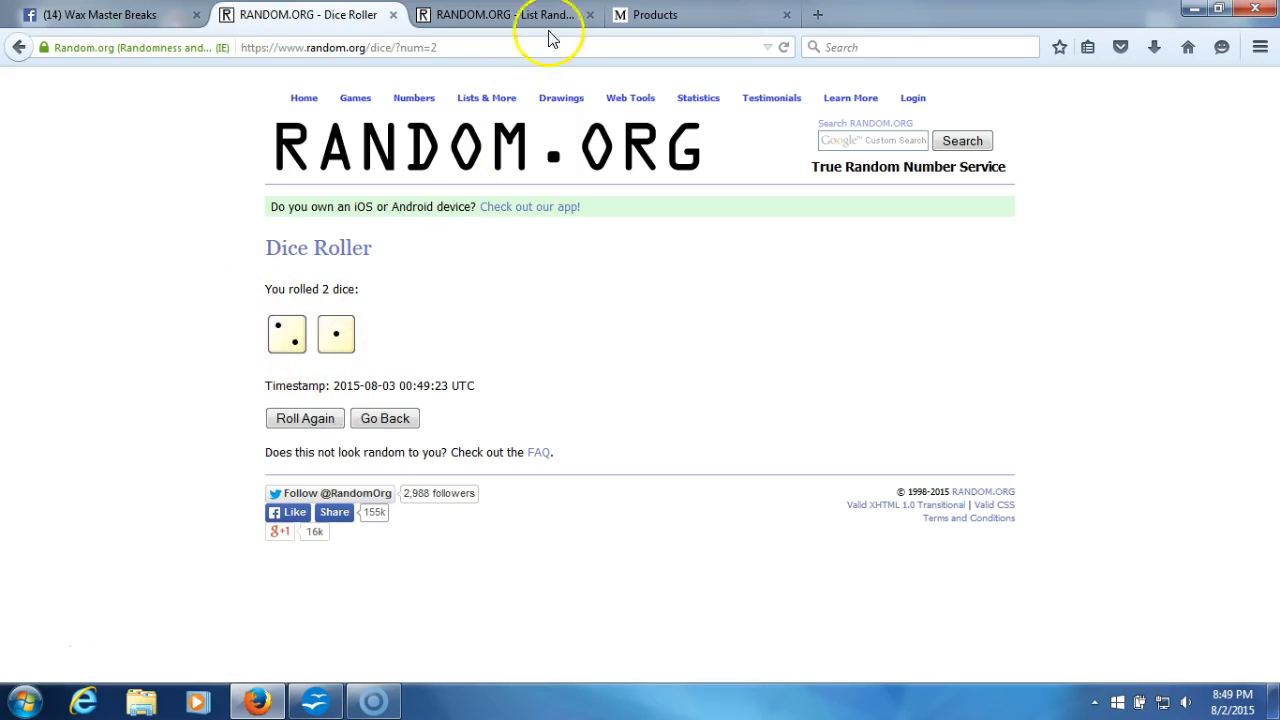
Shuffle the eight NFL divisions three times on the List Randomizer, checking the dice roll between
left_click(505, 14)
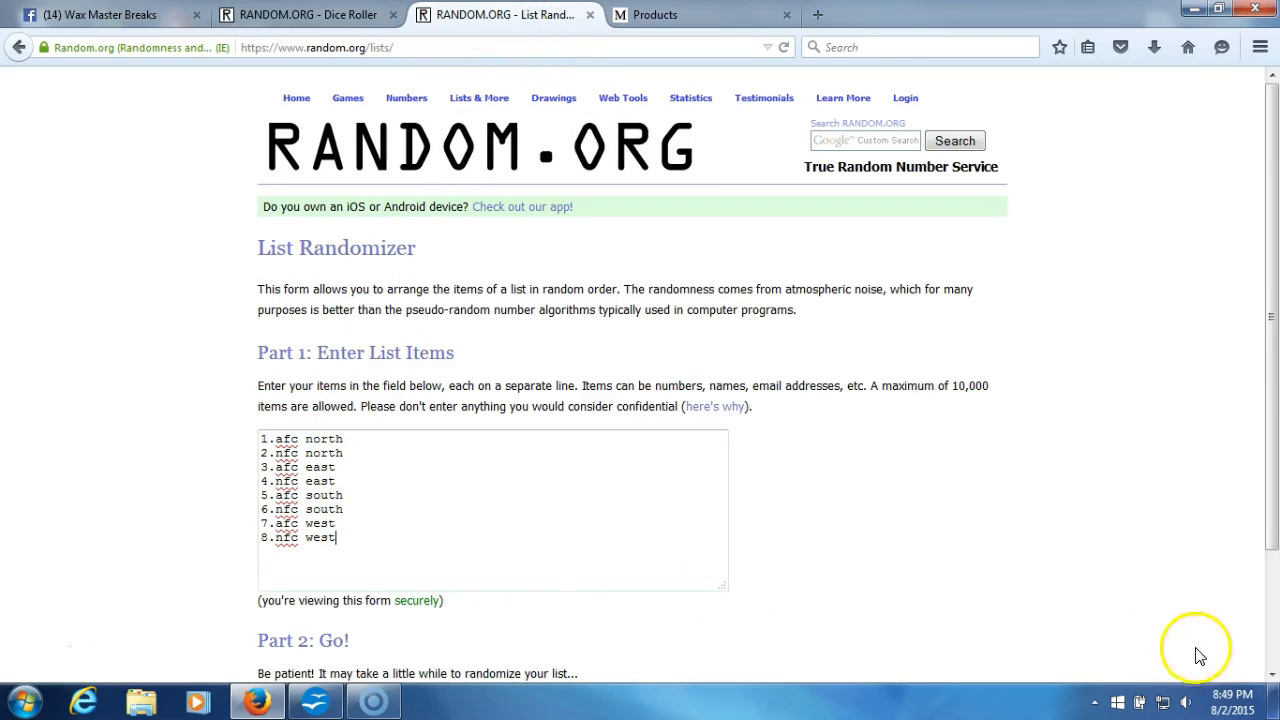
left_click(1219, 674)
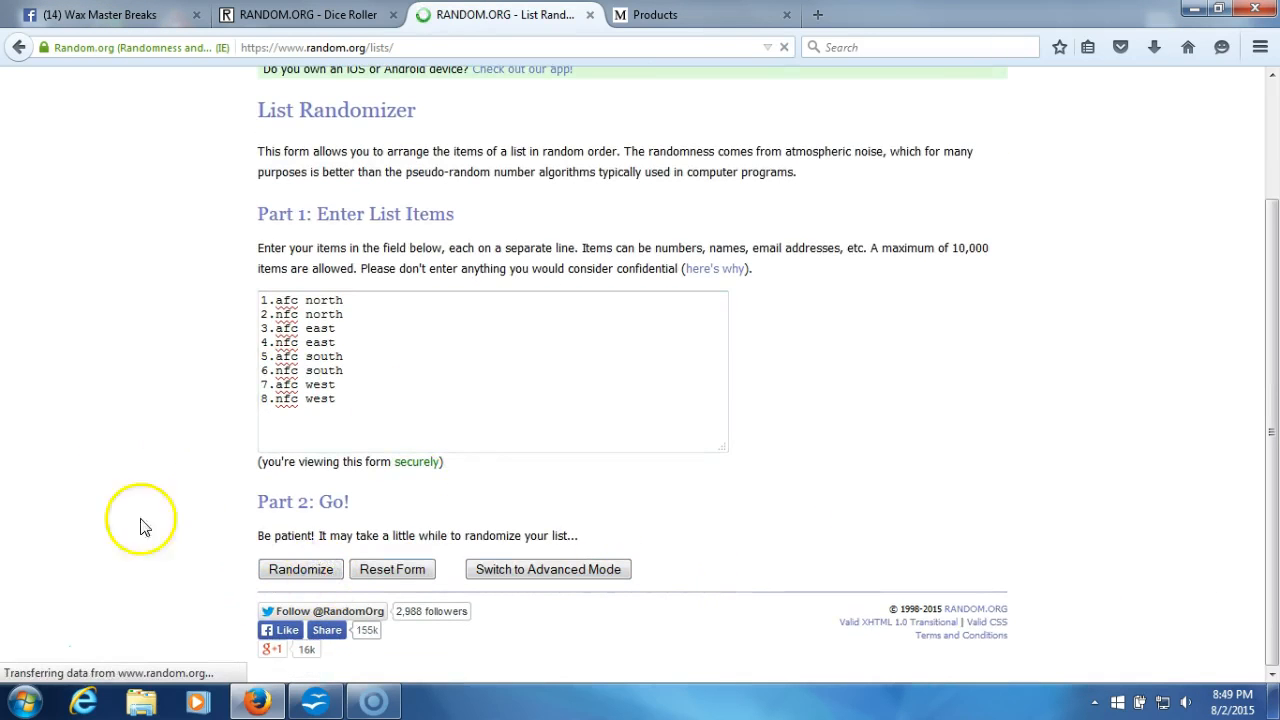
left_click(300, 569)
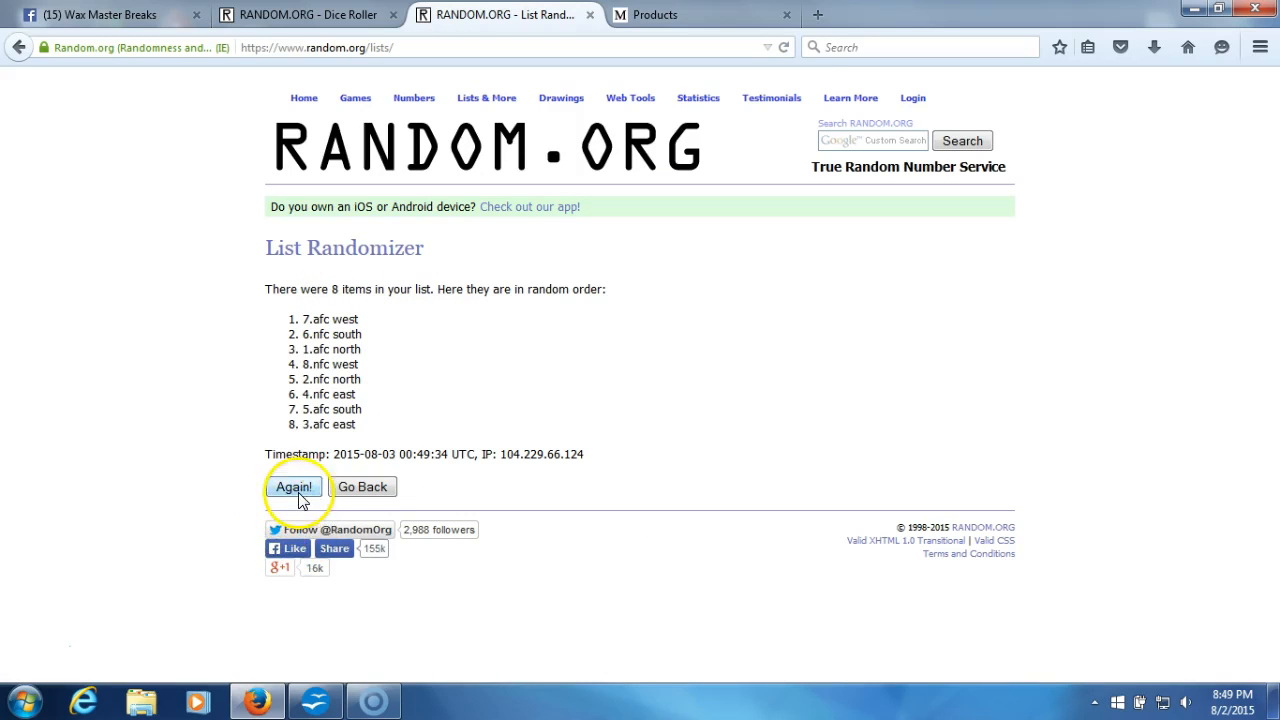
left_click(294, 487)
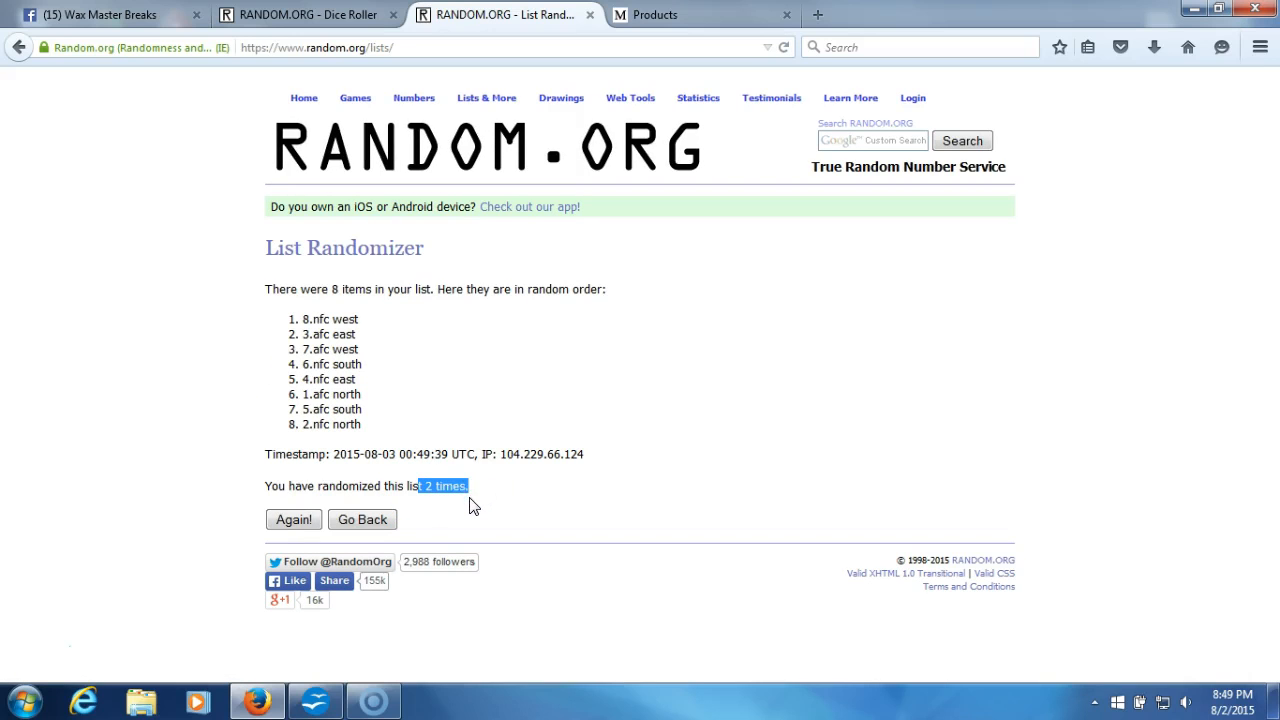
mouse_move(480, 500)
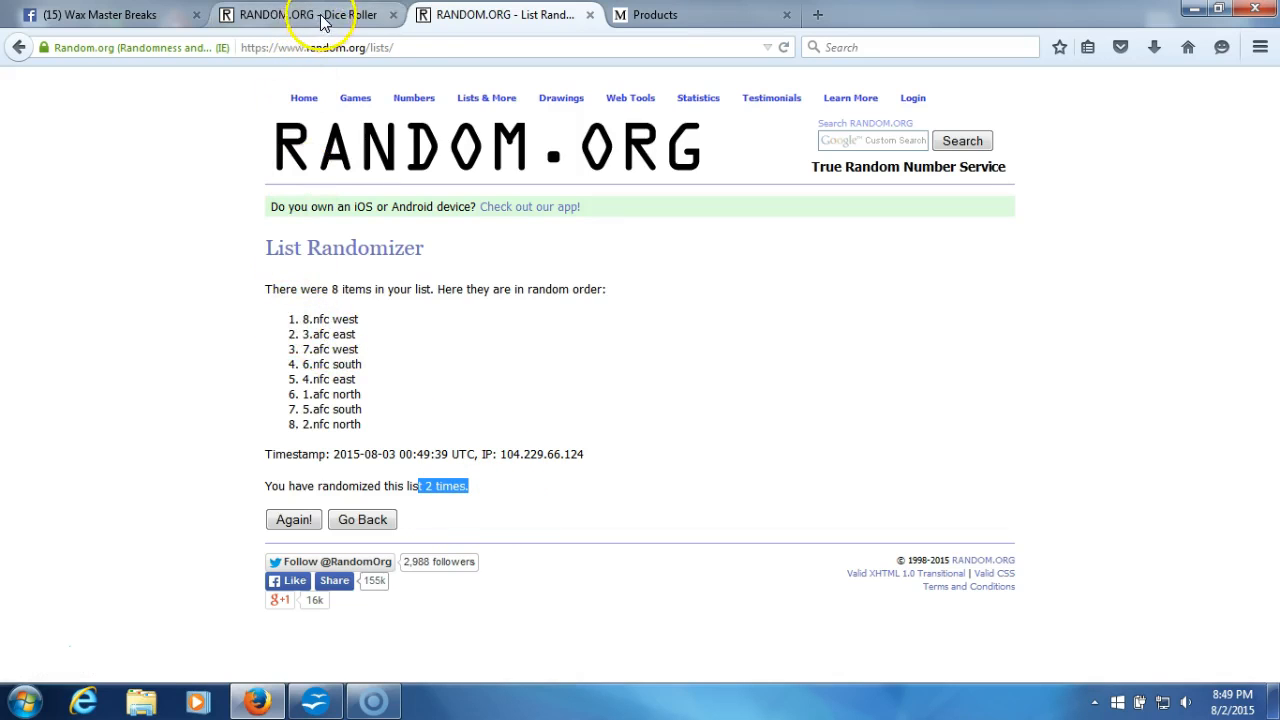
left_click(300, 14)
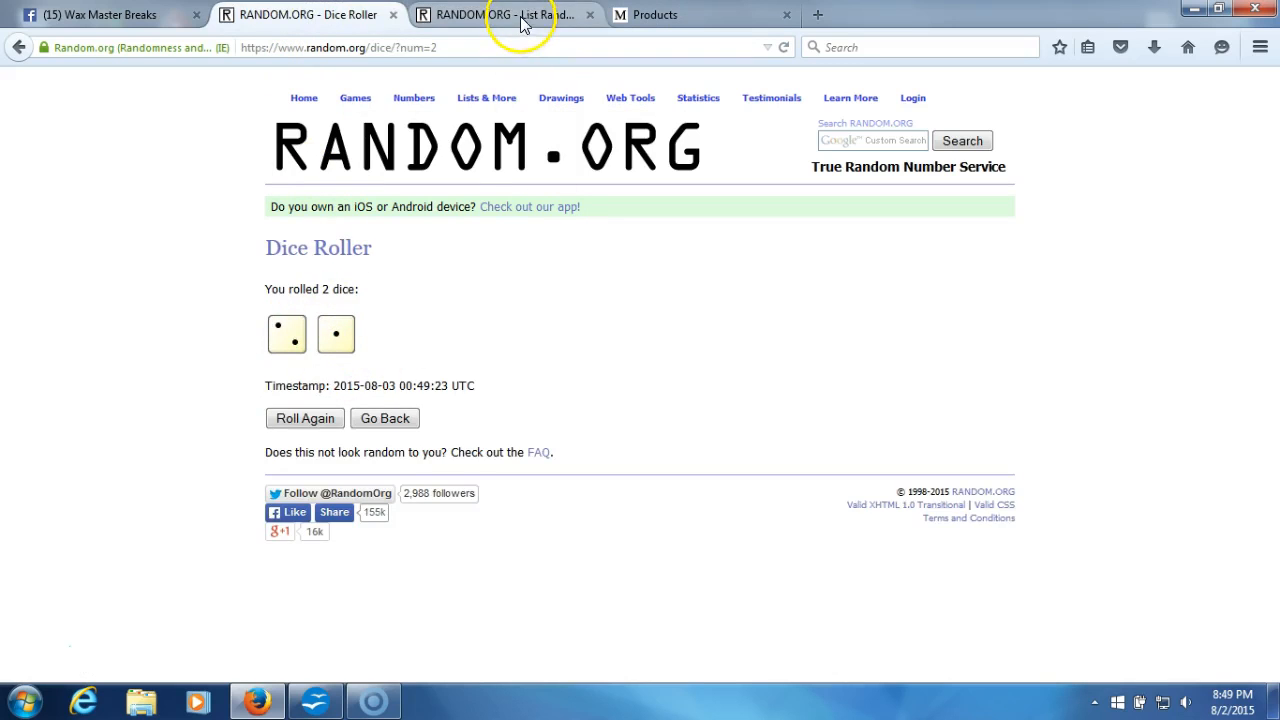
left_click(505, 14)
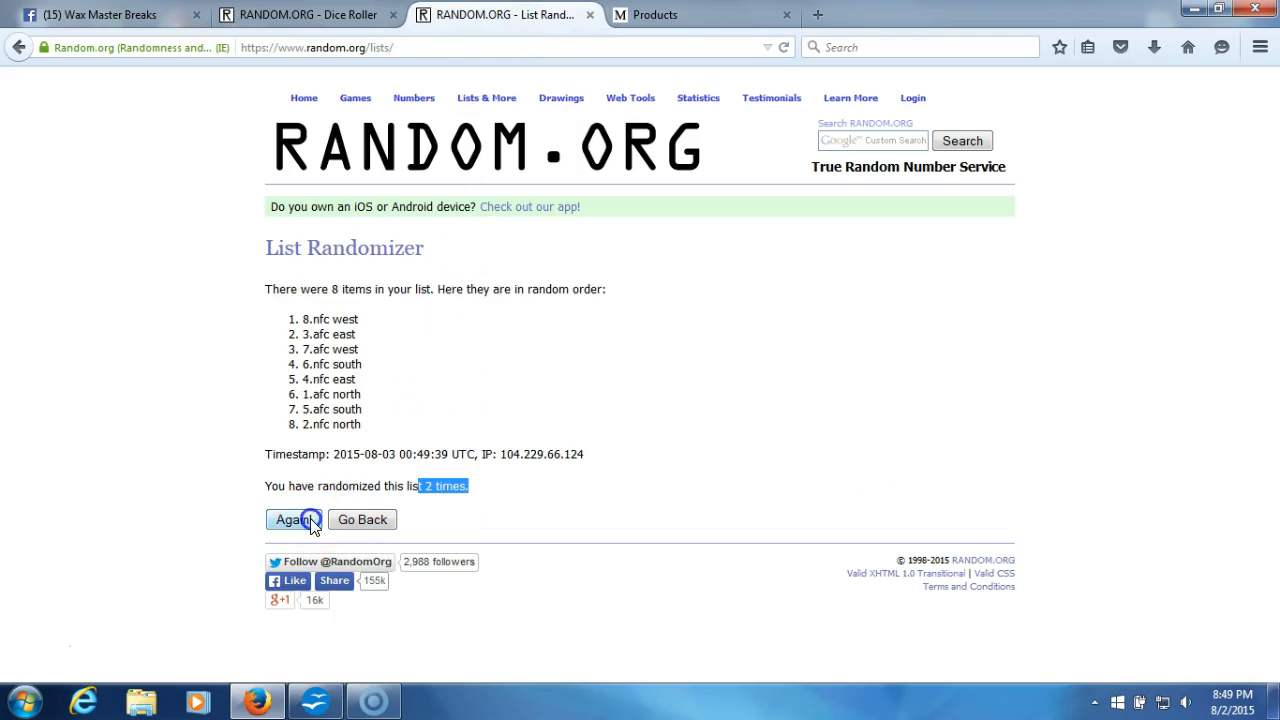
left_click(293, 519)
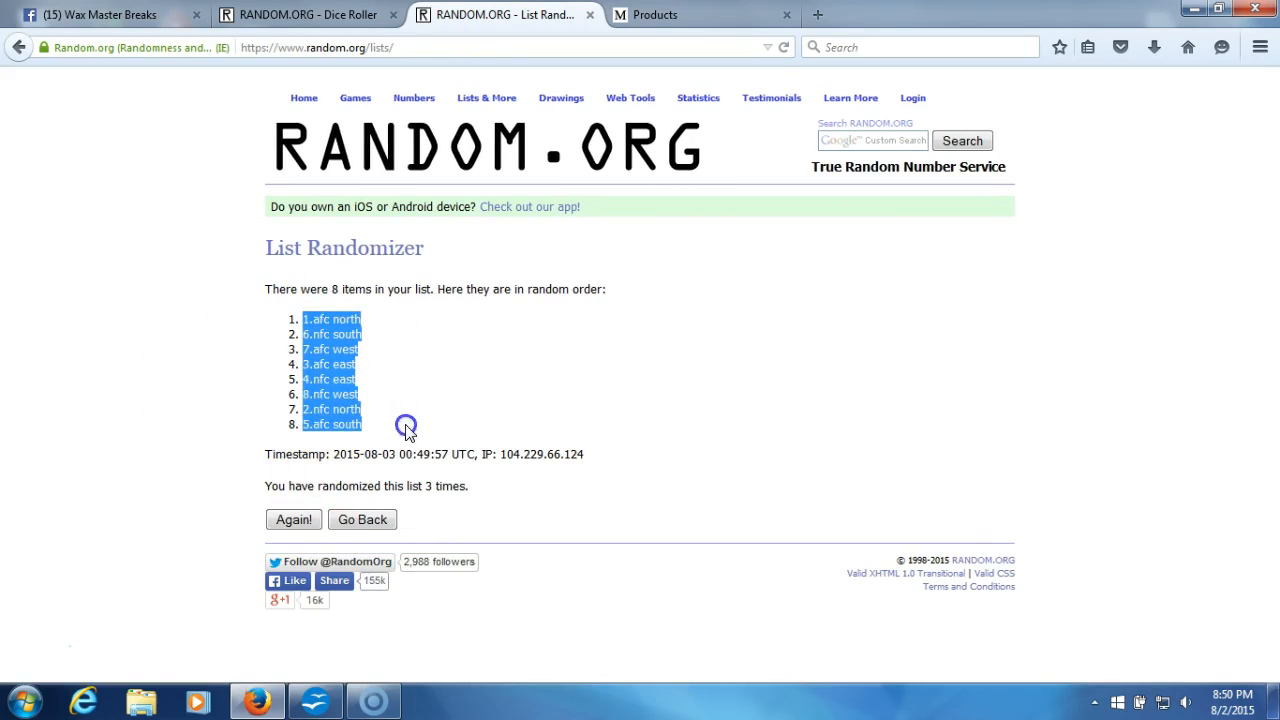
Copy the randomized division list and paste it into B1 beside the participant names in Calc
right_click(343, 394)
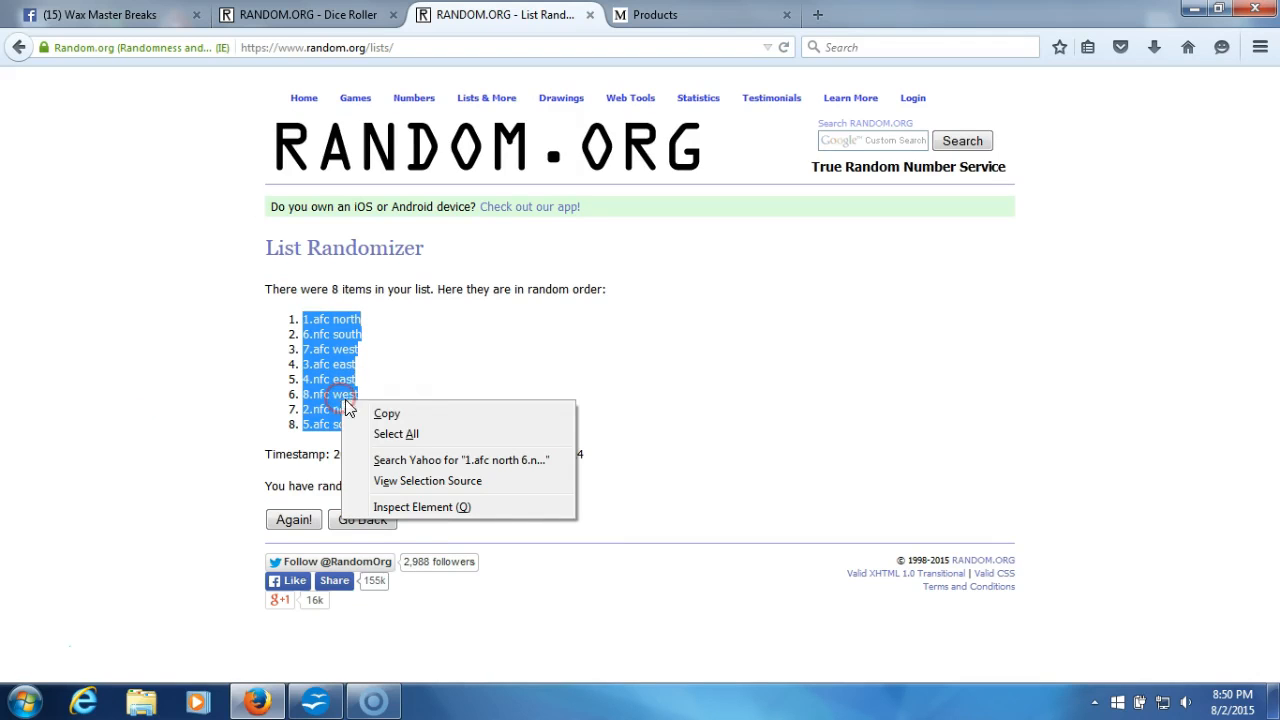
left_click(155, 400)
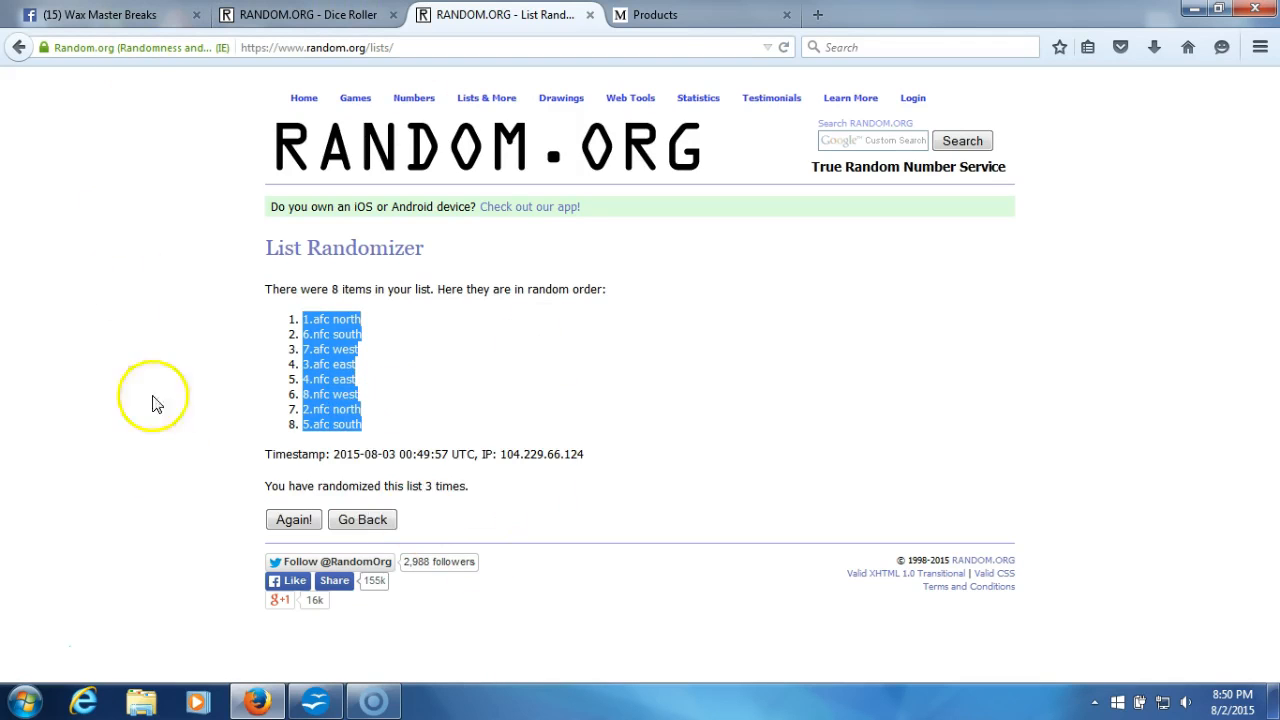
left_click(314, 700)
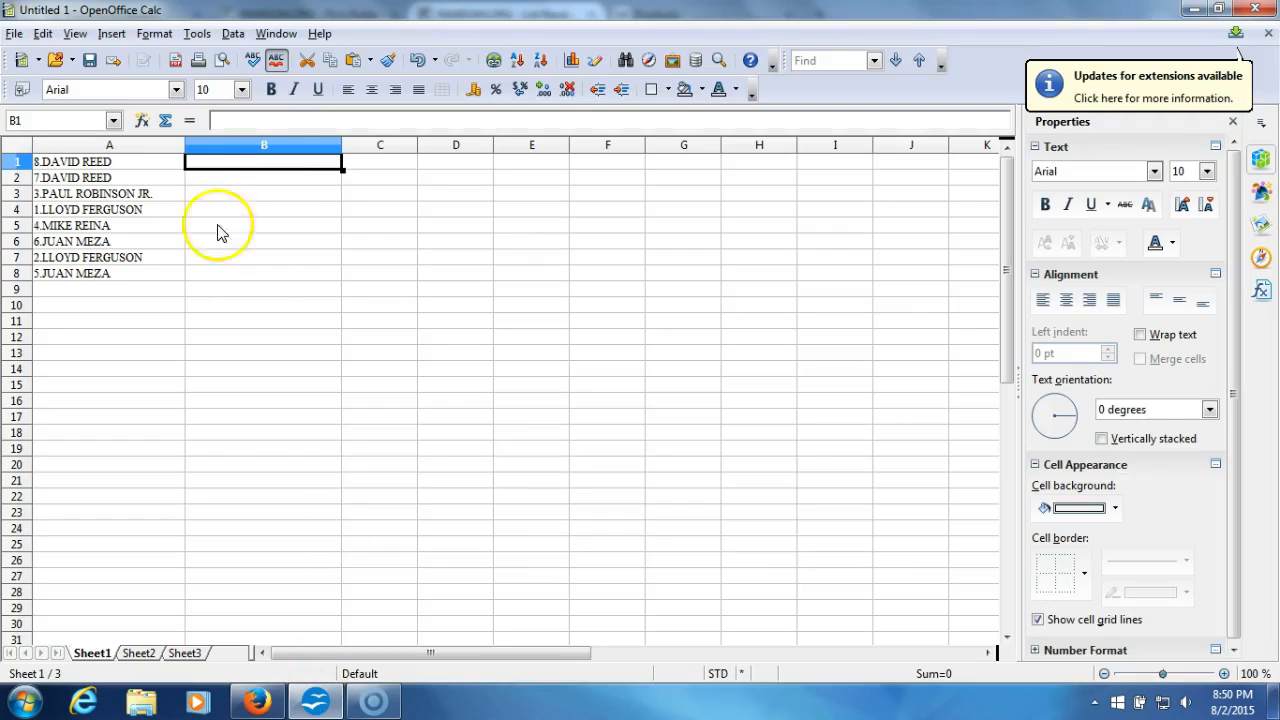
right_click(263, 161)
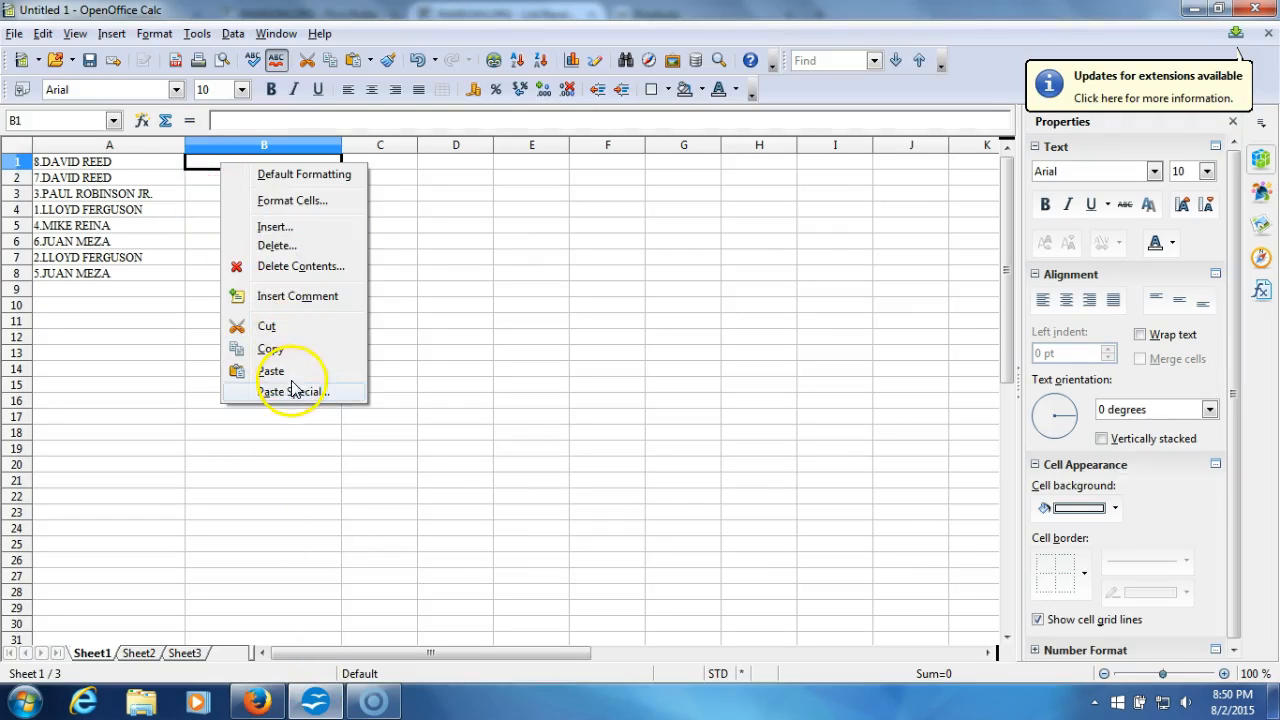
left_click(271, 370)
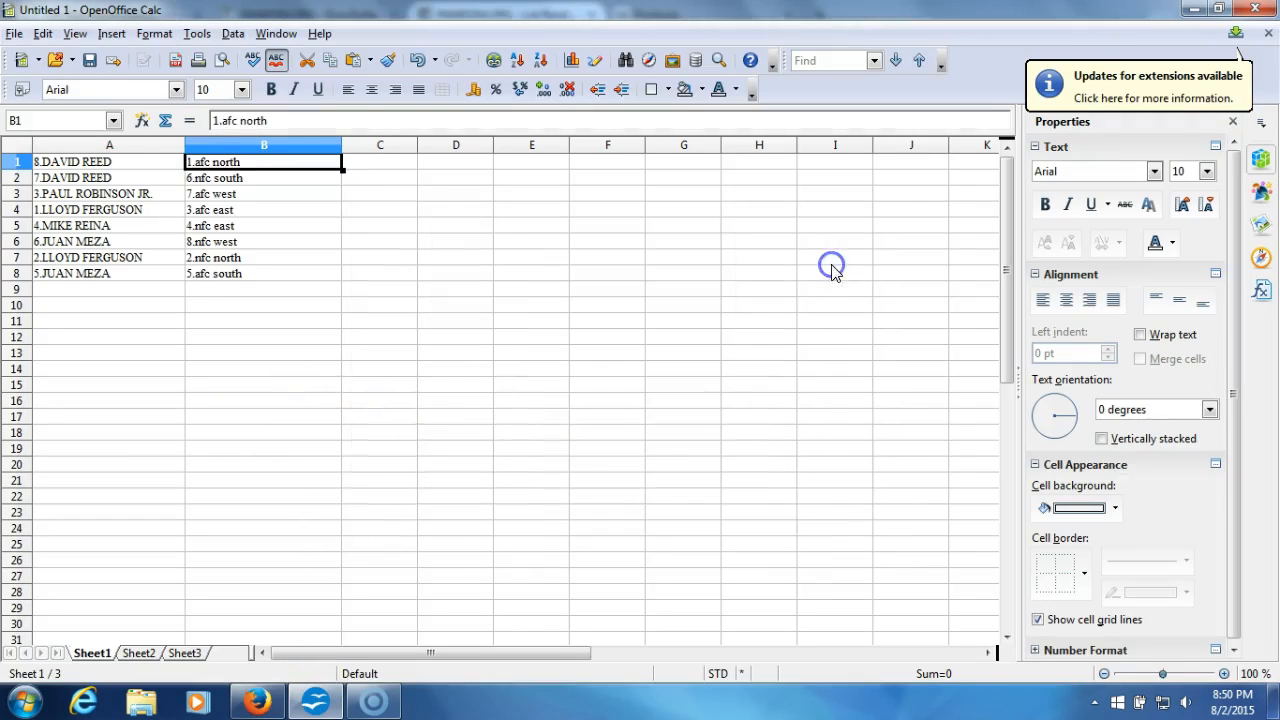
left_click(455, 448)
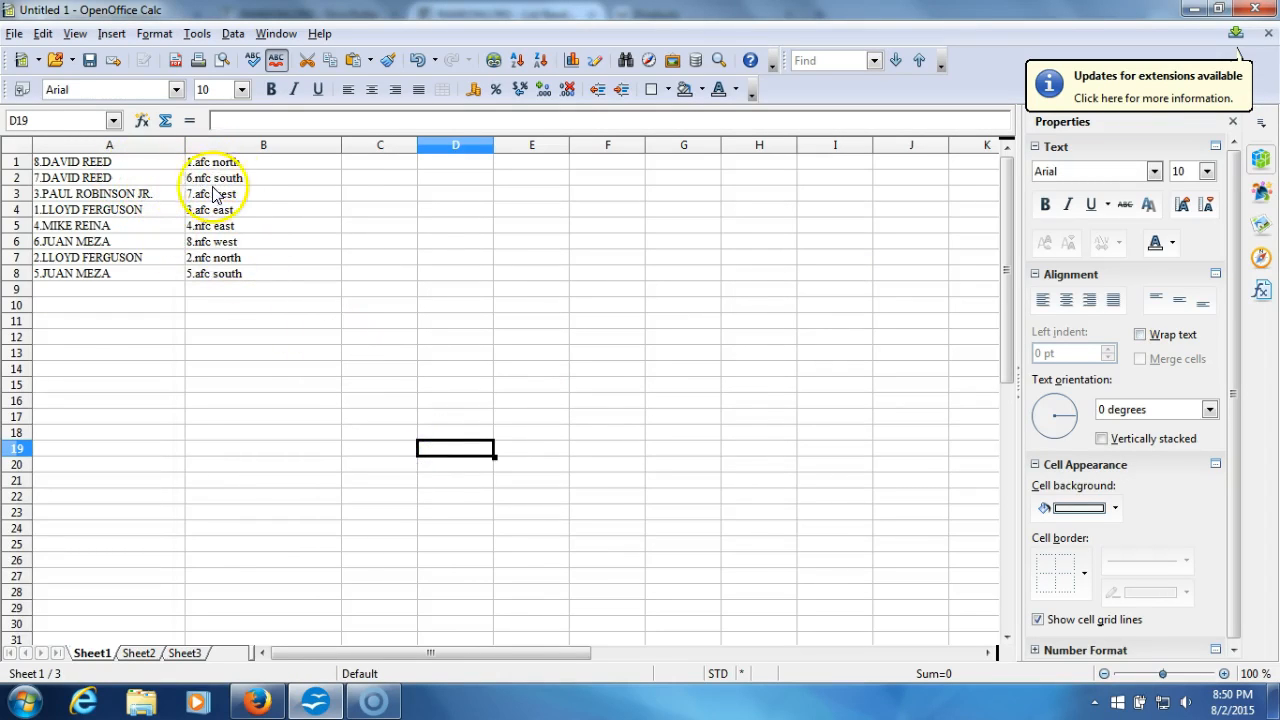
mouse_move(170, 195)
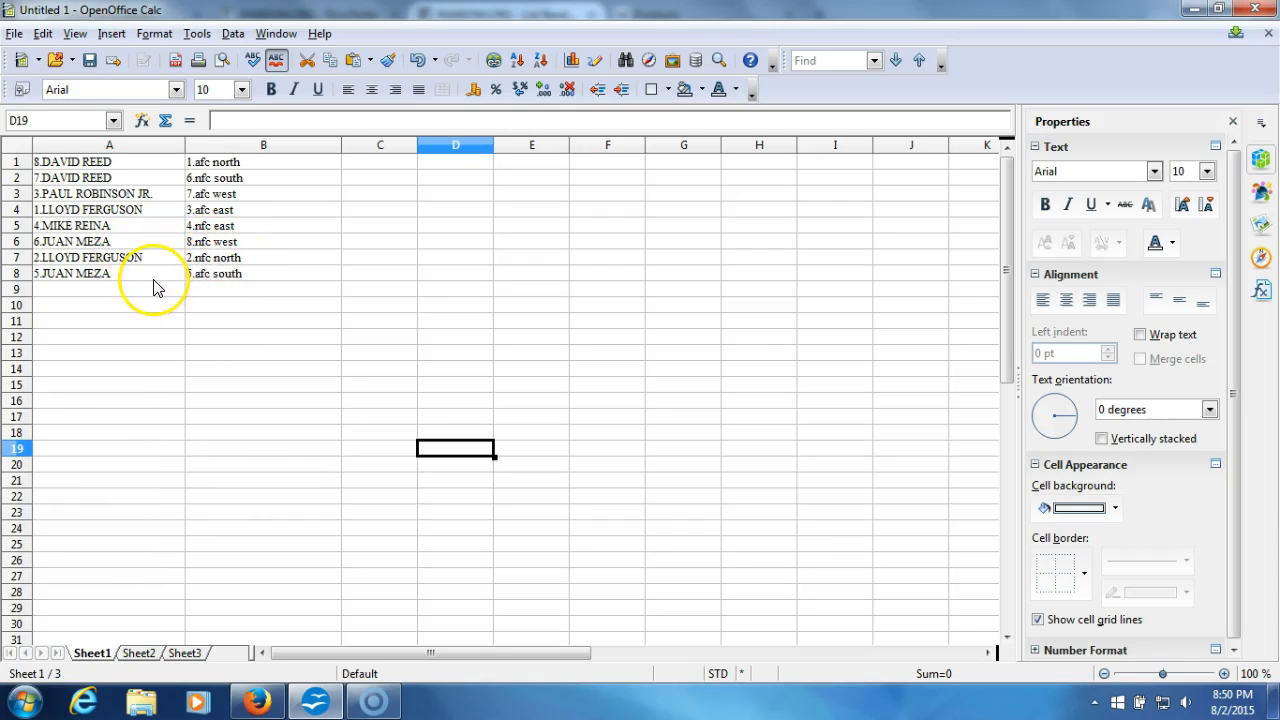
mouse_move(230, 290)
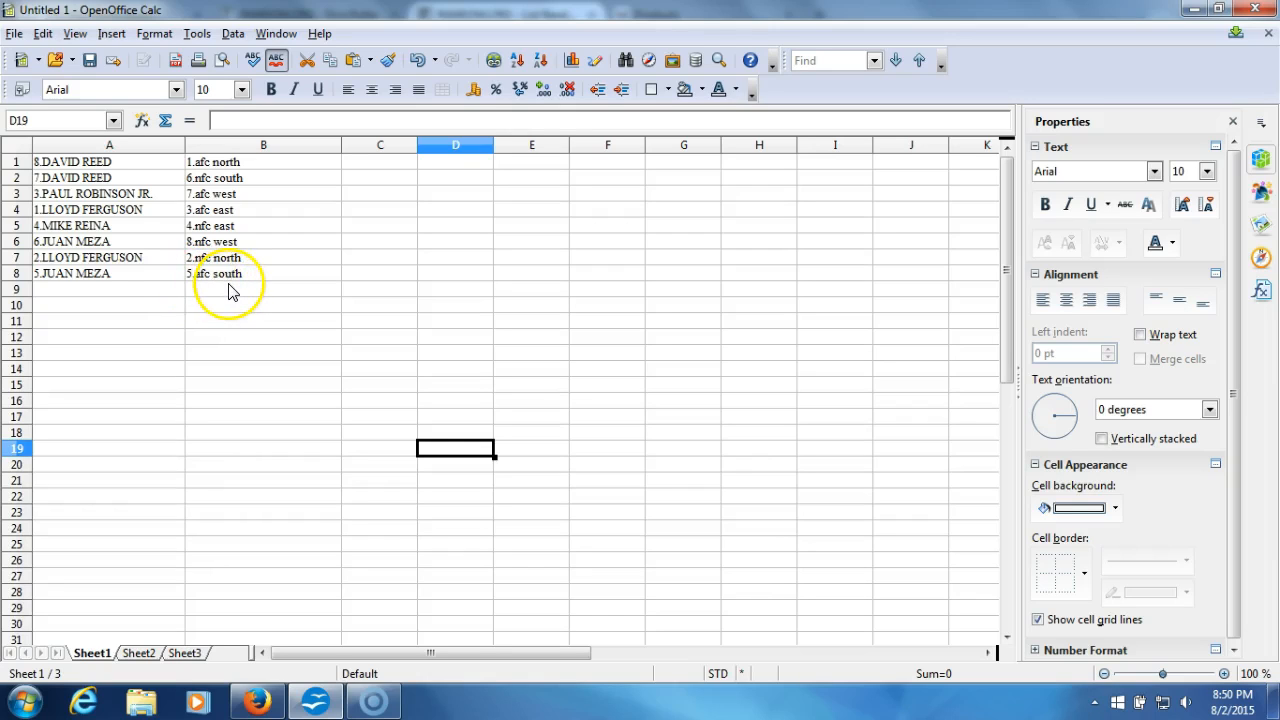
mouse_move(192, 287)
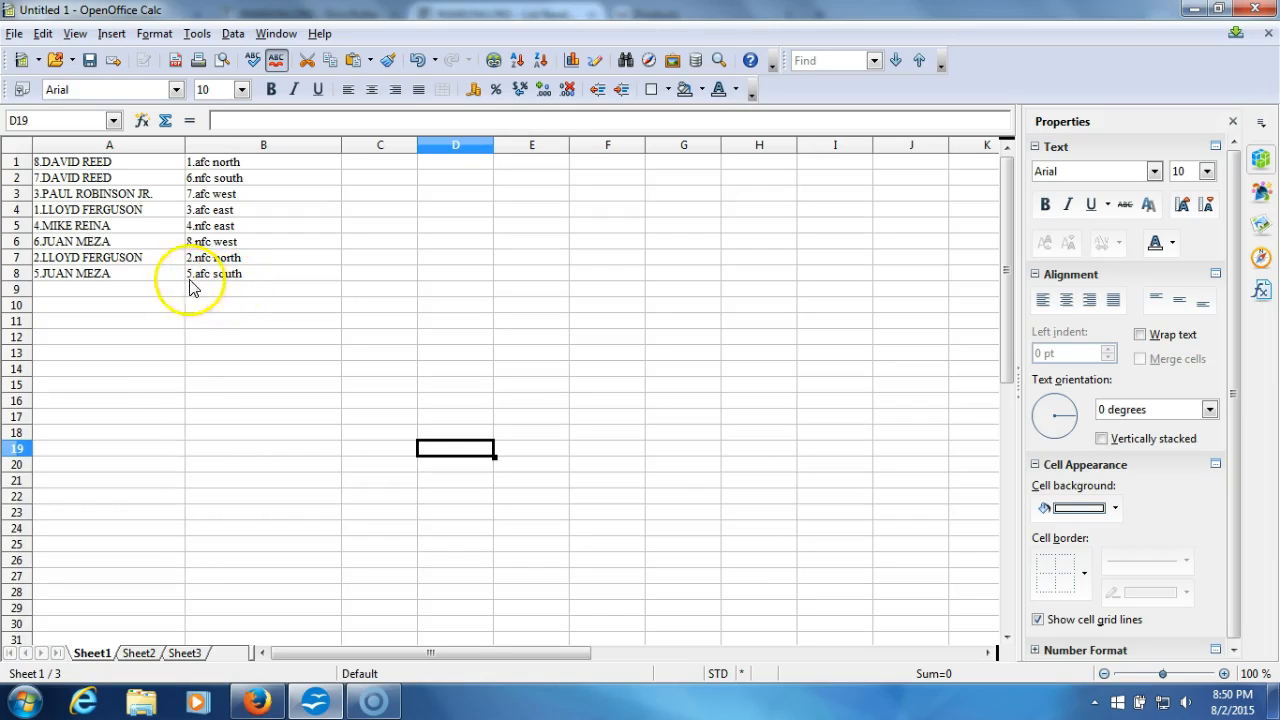